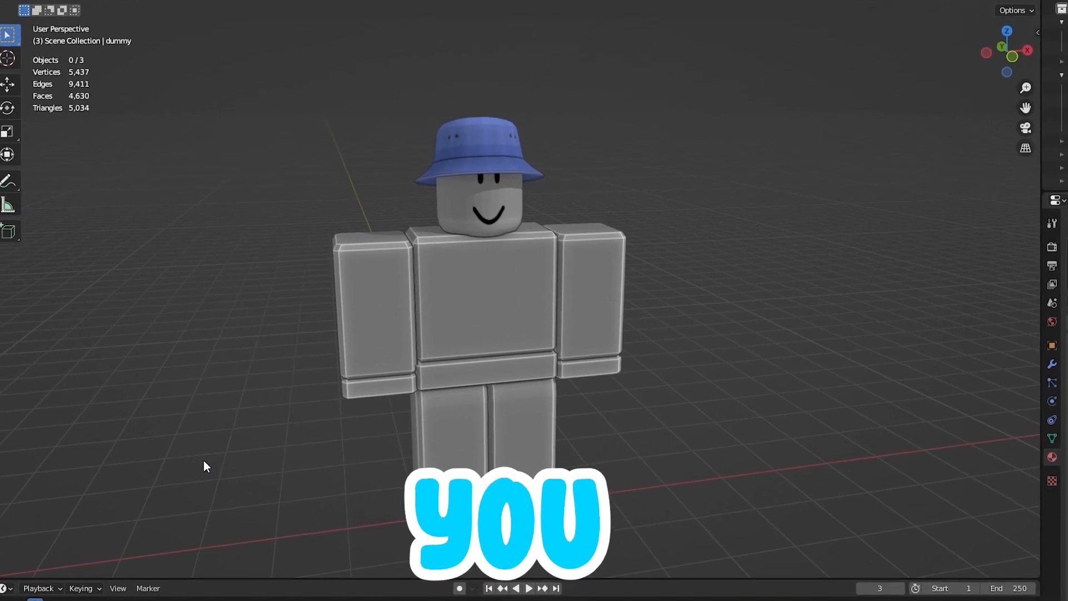
Set up an FBX export of only the selected bucket hat as BucketHat.fbx
{"action": "scroll", "scroll_direction": "up", "scroll_amount": 3}
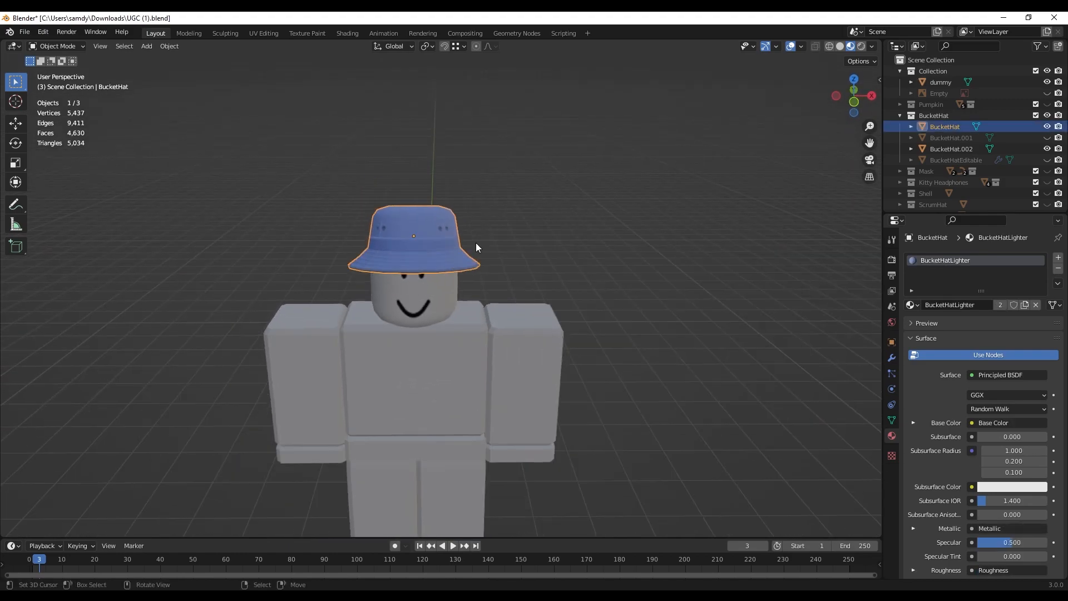
{"action": "left_click", "coordinate": [24, 33]}
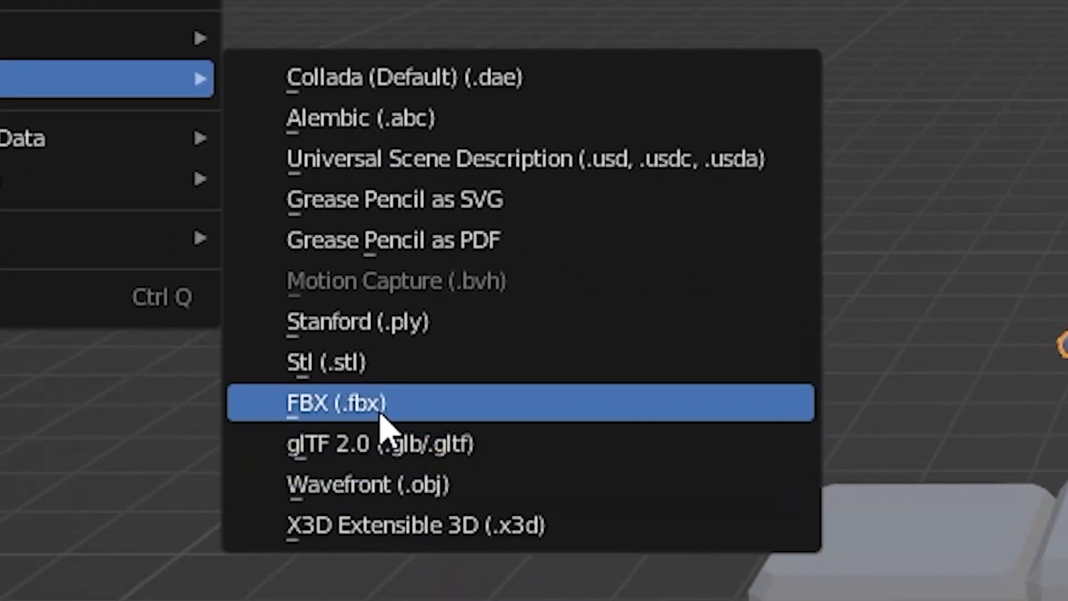
{"action": "left_click", "coordinate": [334, 402]}
{"action": "type", "text": "BucketHat"}
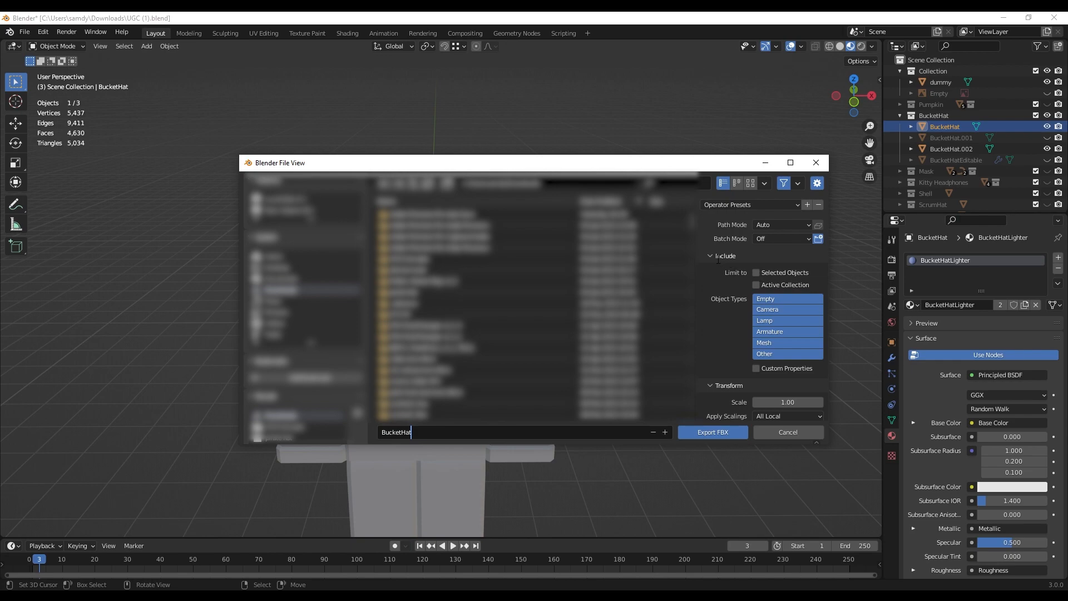
{"action": "left_click", "coordinate": [755, 273]}
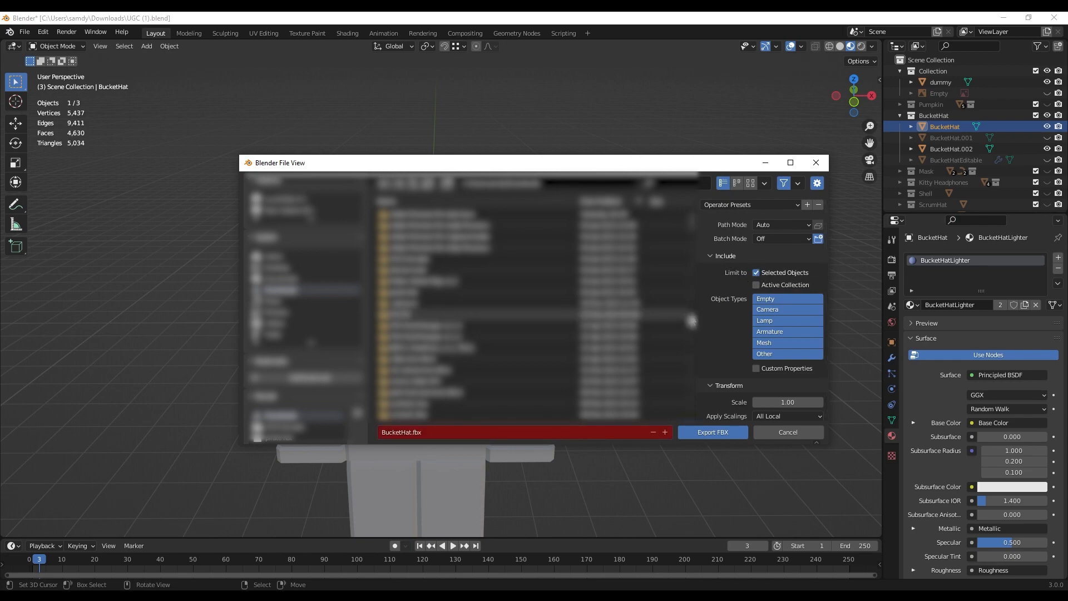
{"action": "mouse_move", "coordinate": [674, 320]}
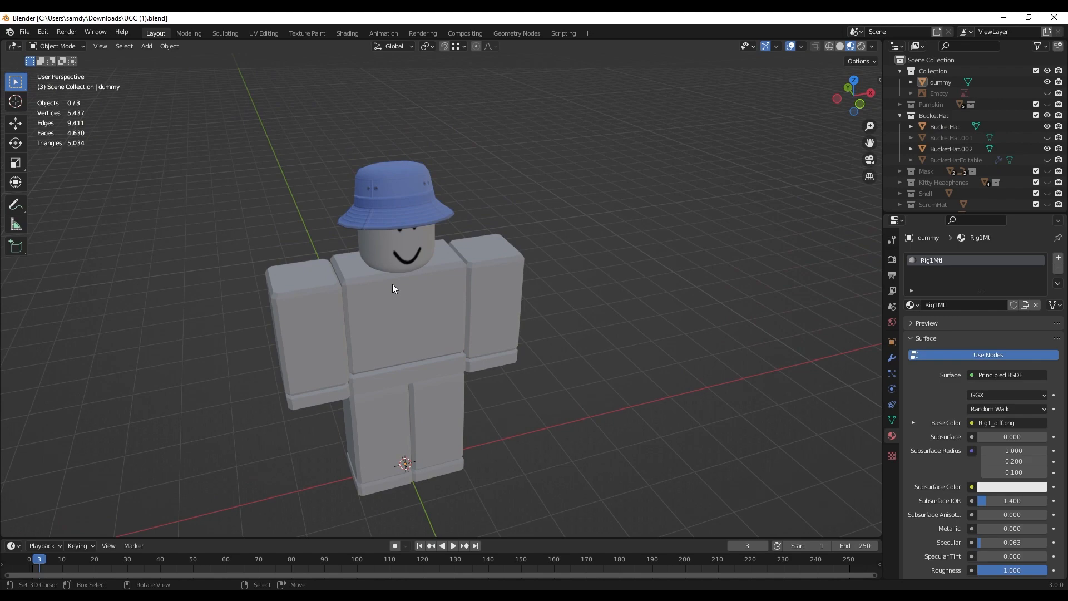
{"action": "scroll", "scroll_direction": "up", "scroll_amount": 3}
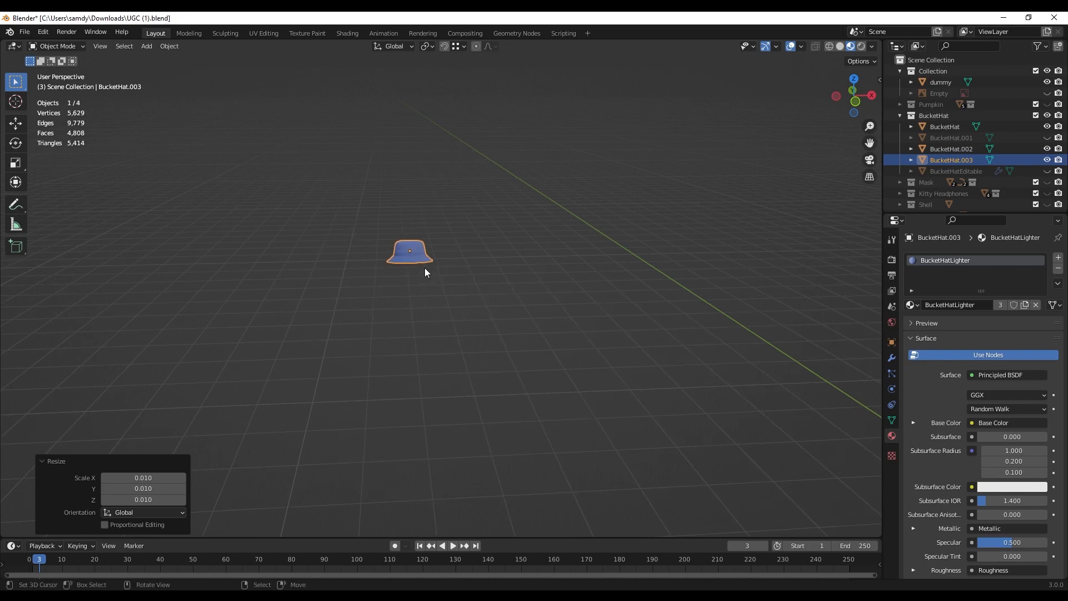
Undo the hat copy's rescale to restore full size, then save the .blend file
{"action": "left_click_drag", "start_coordinate": [426, 273], "coordinate": [507, 340]}
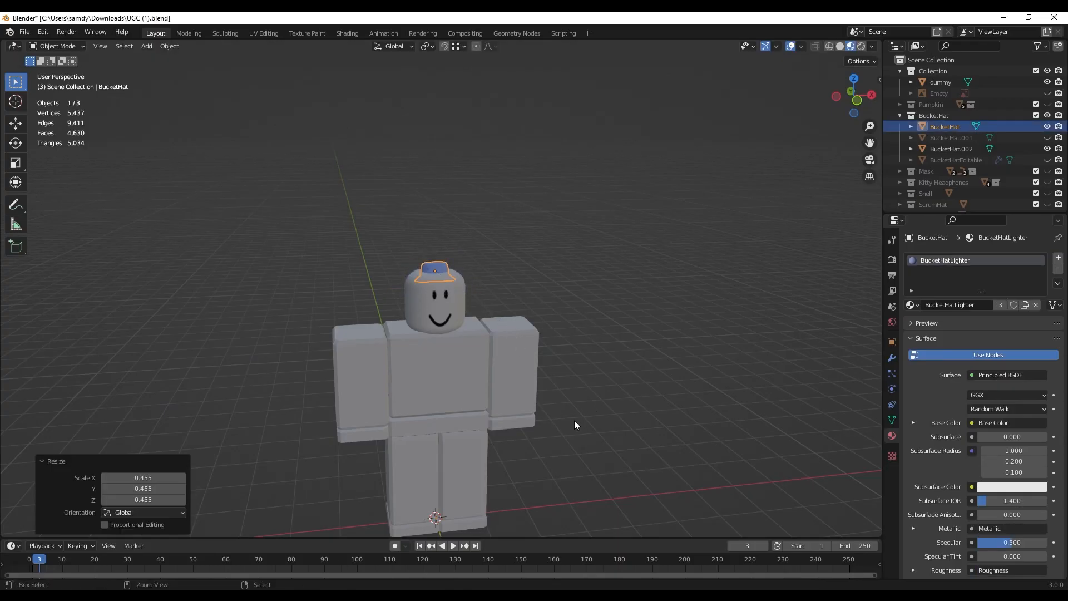
{"action": "key", "text": "ctrl+s"}
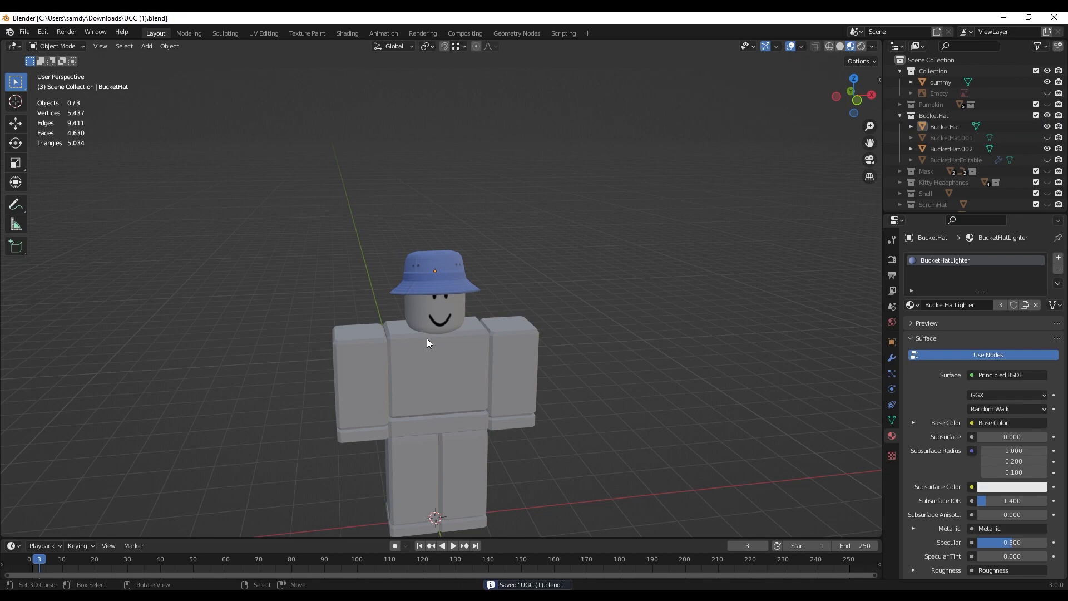
{"action": "mouse_move", "coordinate": [267, 388]}
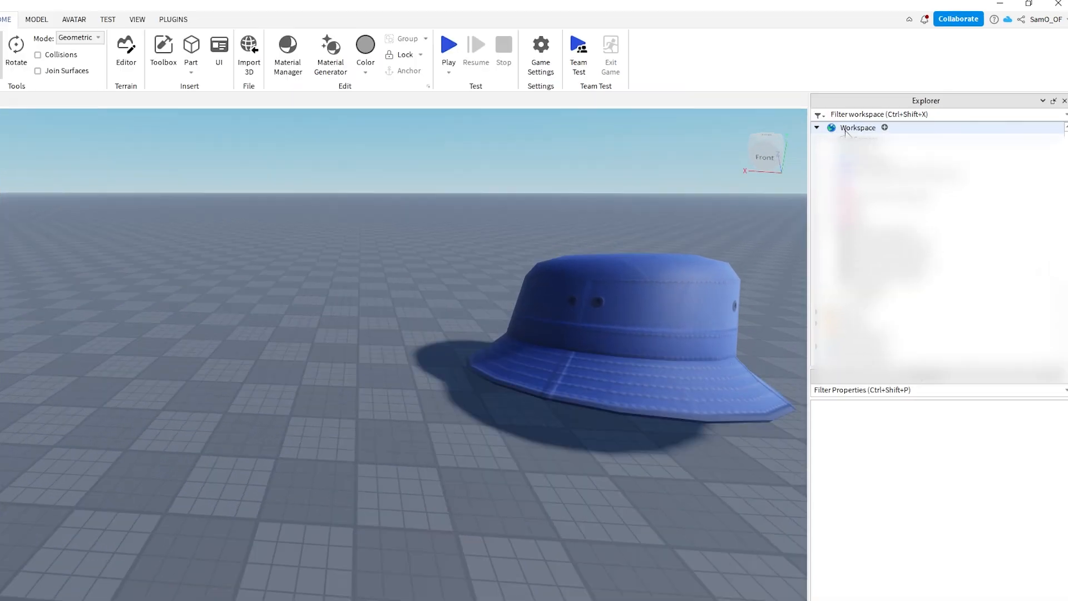
Set the new MeshPart's MeshId to the bucket hat mesh and place it on the dummy's head
{"action": "left_click", "coordinate": [886, 128]}
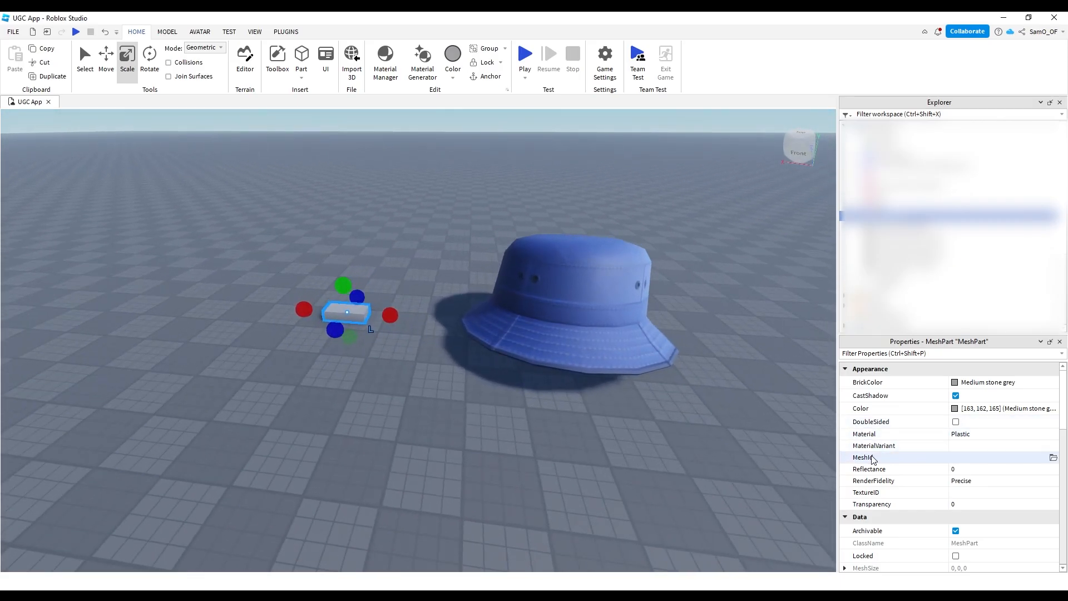
{"action": "left_click", "coordinate": [1052, 458]}
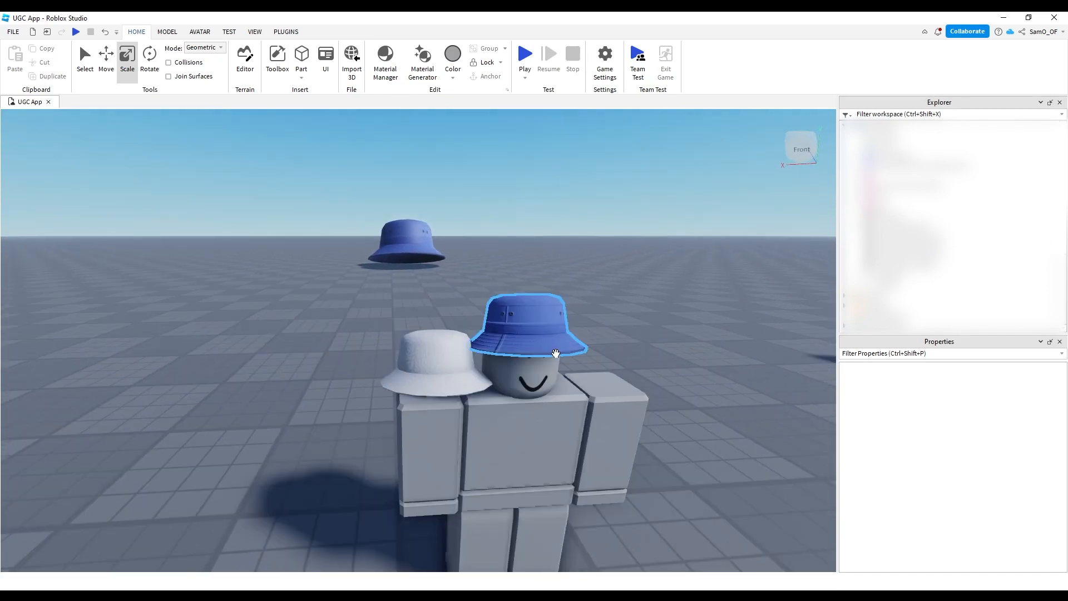
{"action": "left_click", "coordinate": [432, 368]}
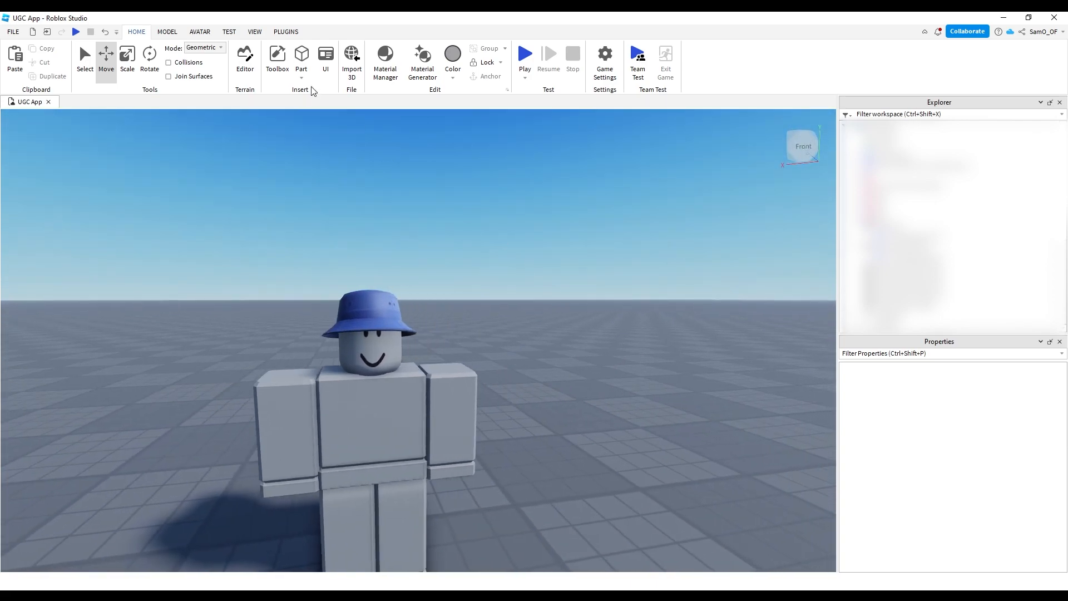
Generate an R15 Block Avatar using Rig Builder on the Avatar tab
{"action": "left_click", "coordinate": [200, 31]}
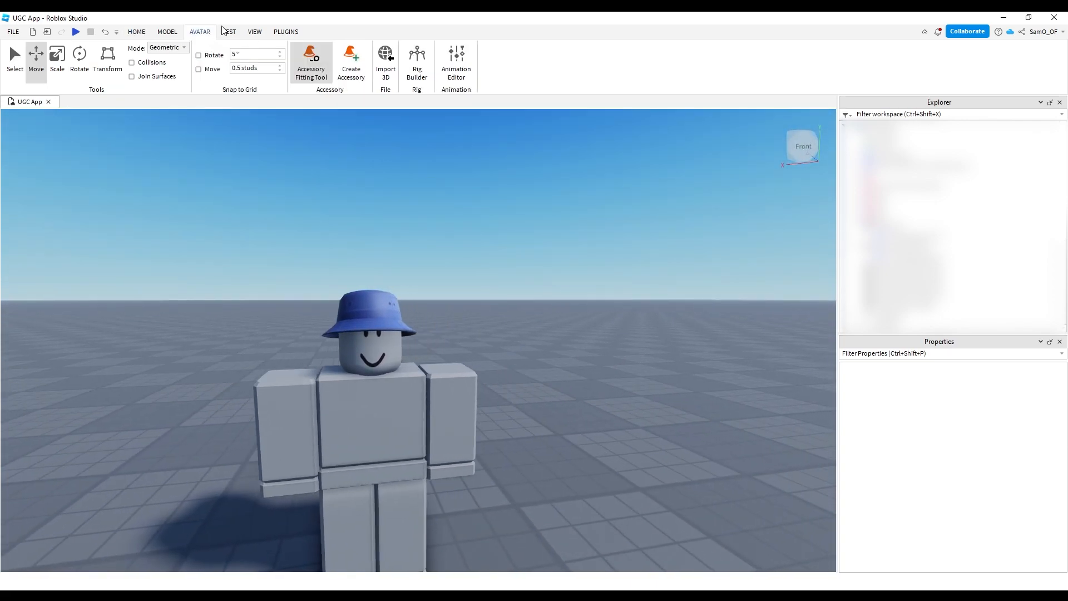
{"action": "left_click", "coordinate": [416, 61]}
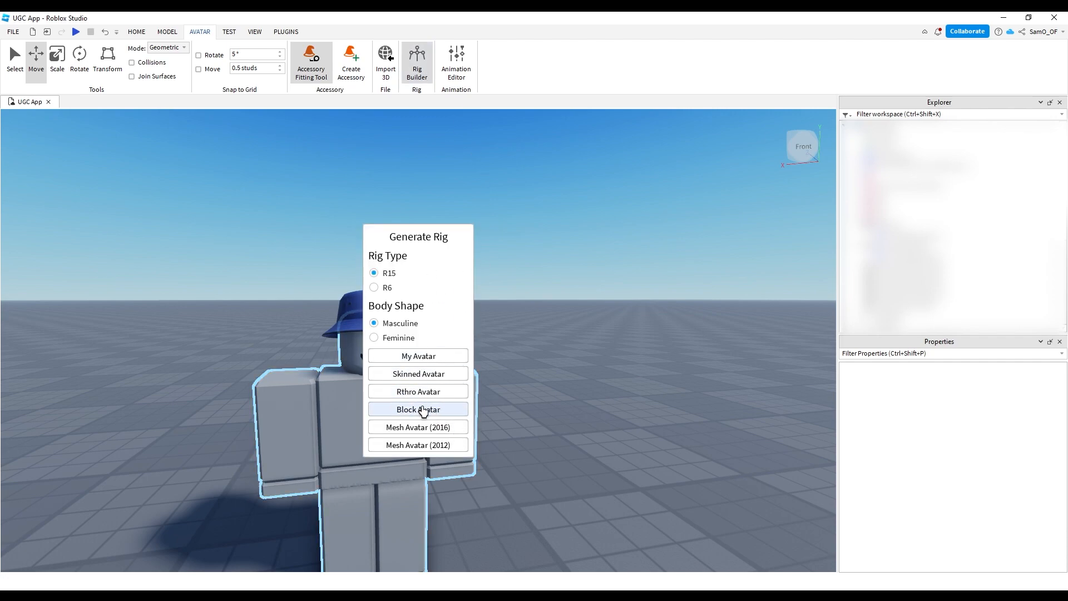
{"action": "left_click", "coordinate": [418, 409]}
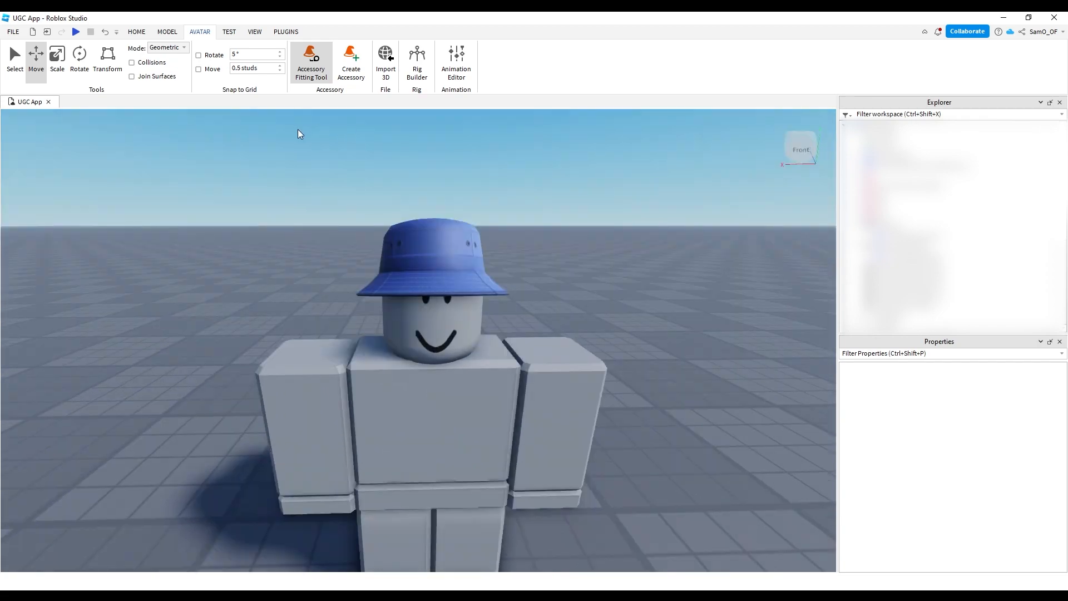
Search Toolbox plugins for 'asset creator' and show the Plugins ribbon tab
{"action": "left_click", "coordinate": [285, 31]}
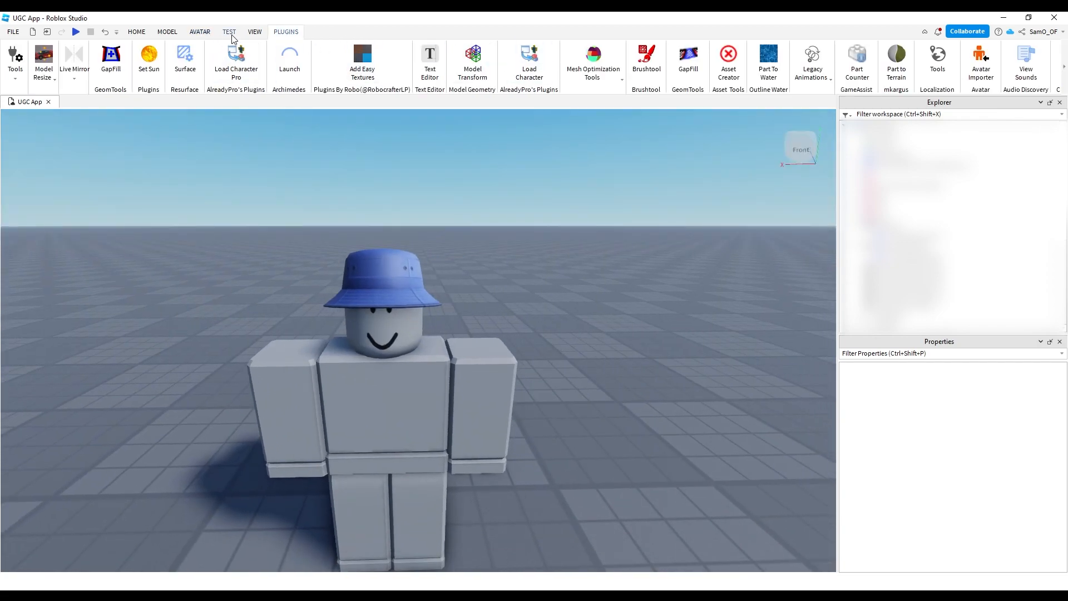
{"action": "left_click", "coordinate": [255, 31]}
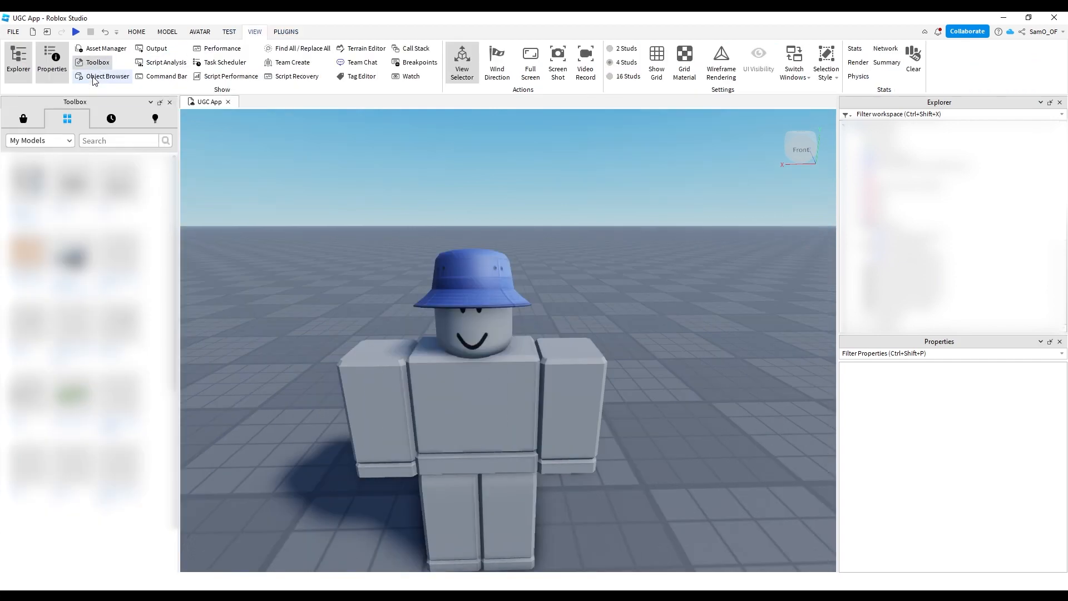
{"action": "left_click", "coordinate": [23, 118]}
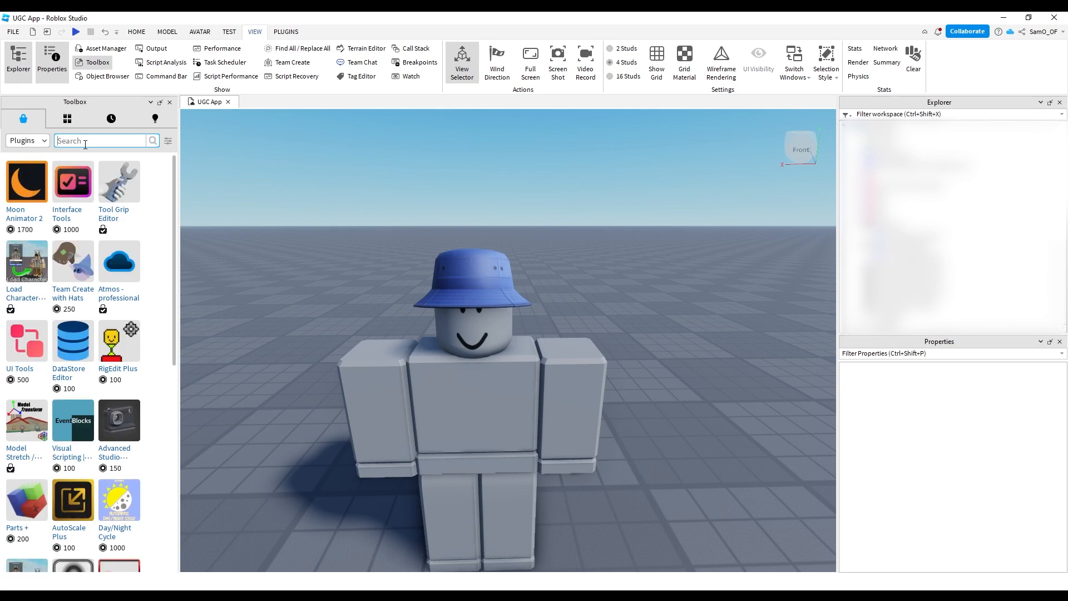
{"action": "type", "text": "asset creator"}
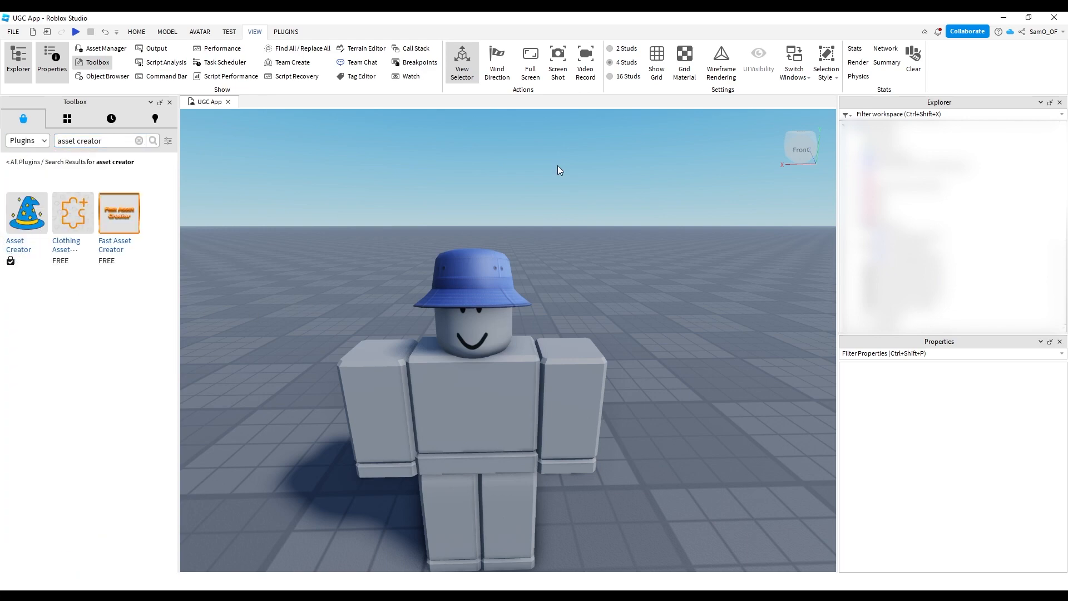
{"action": "left_click", "coordinate": [285, 31]}
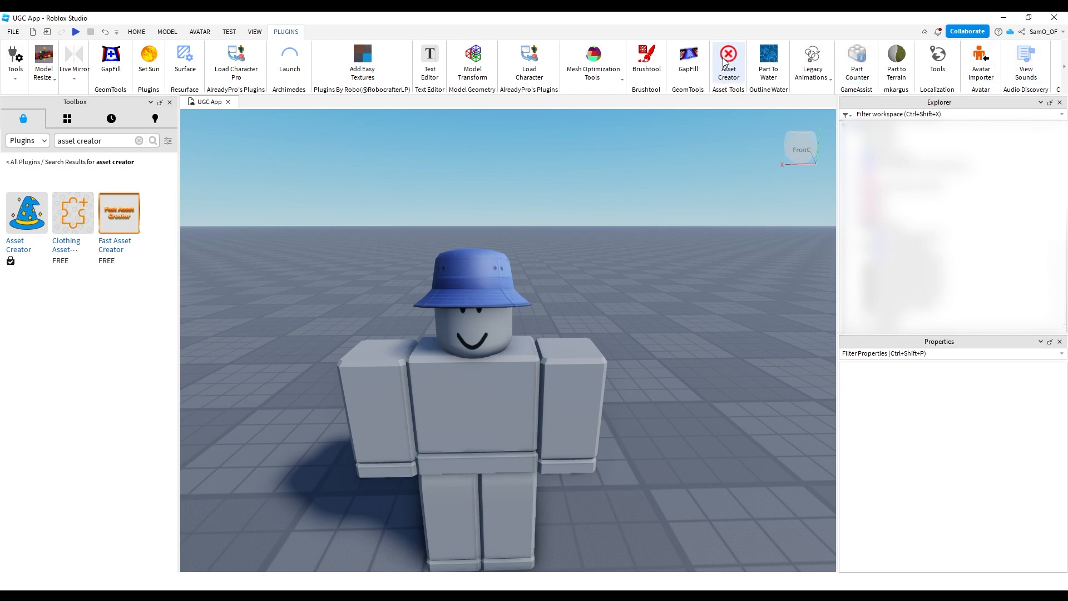
Start an Accessory in Asset Creator with the bucket hat as the part
{"action": "left_click", "coordinate": [728, 61]}
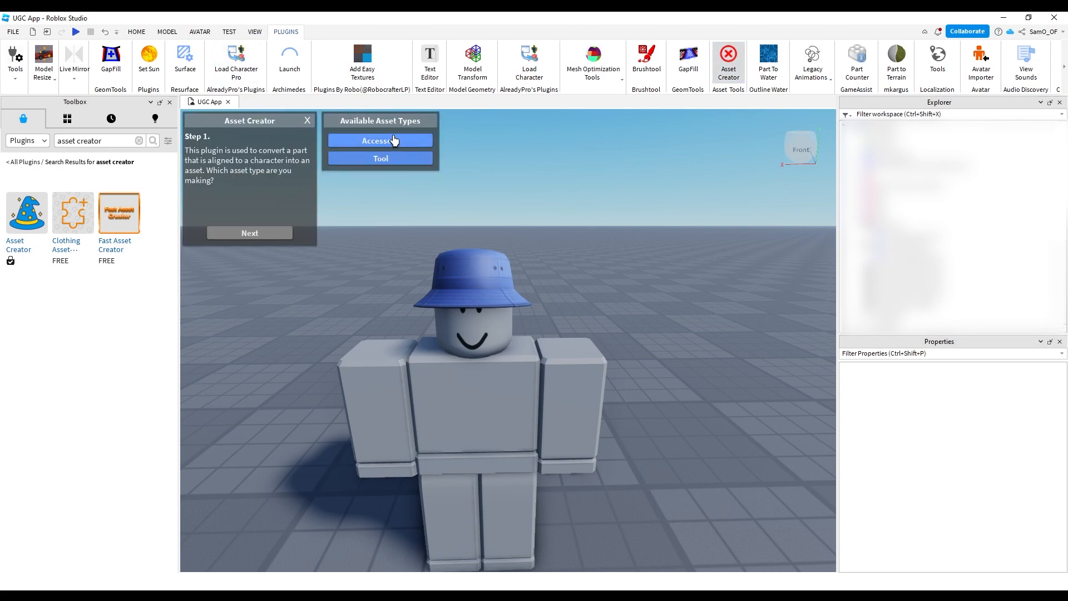
{"action": "left_click", "coordinate": [380, 140]}
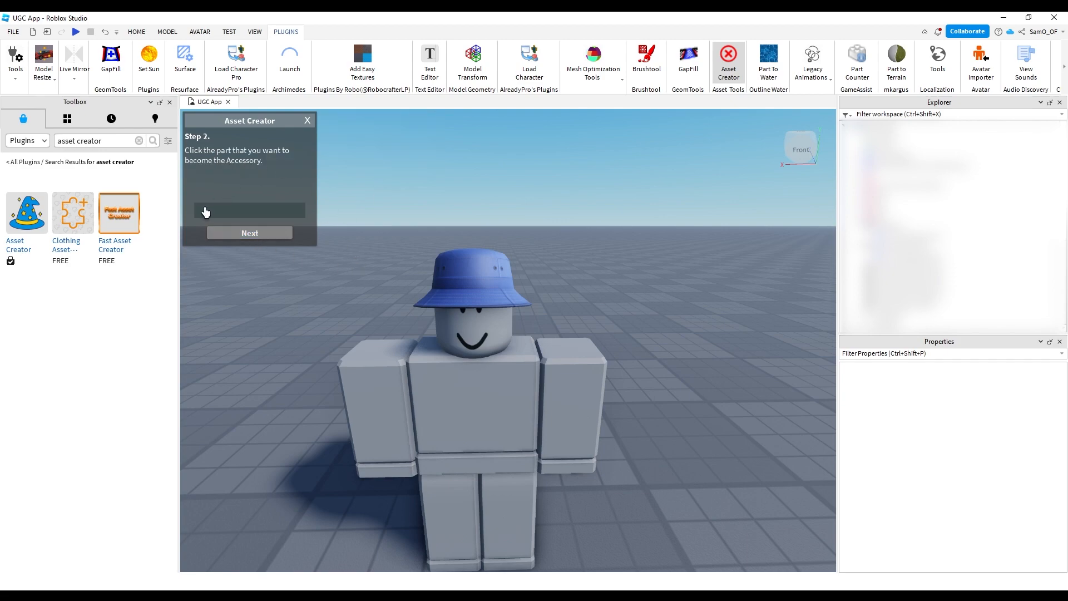
{"action": "mouse_move", "coordinate": [230, 213]}
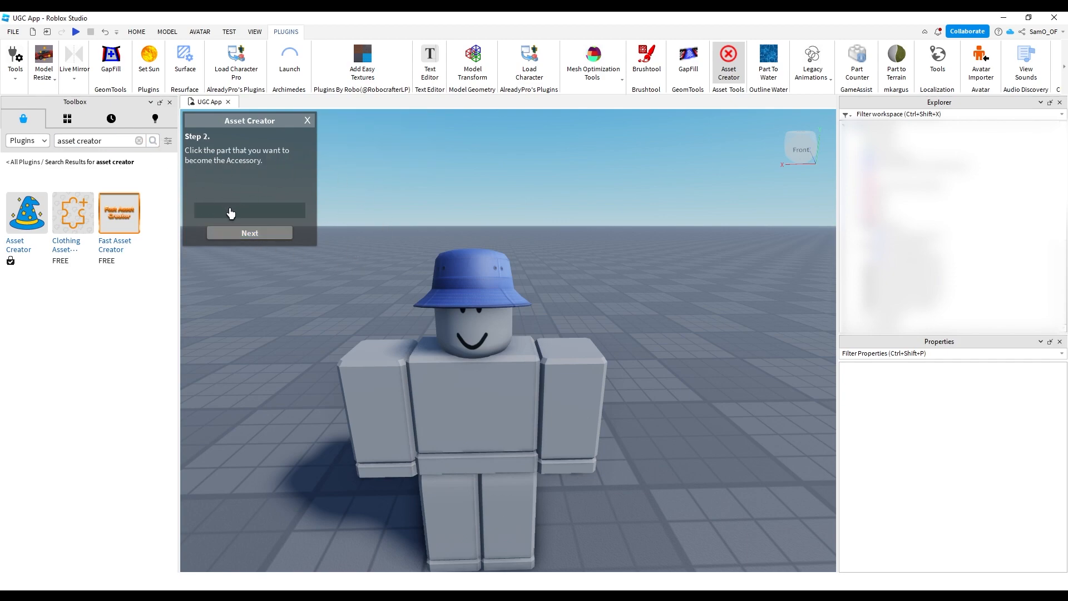
{"action": "left_click", "coordinate": [470, 279]}
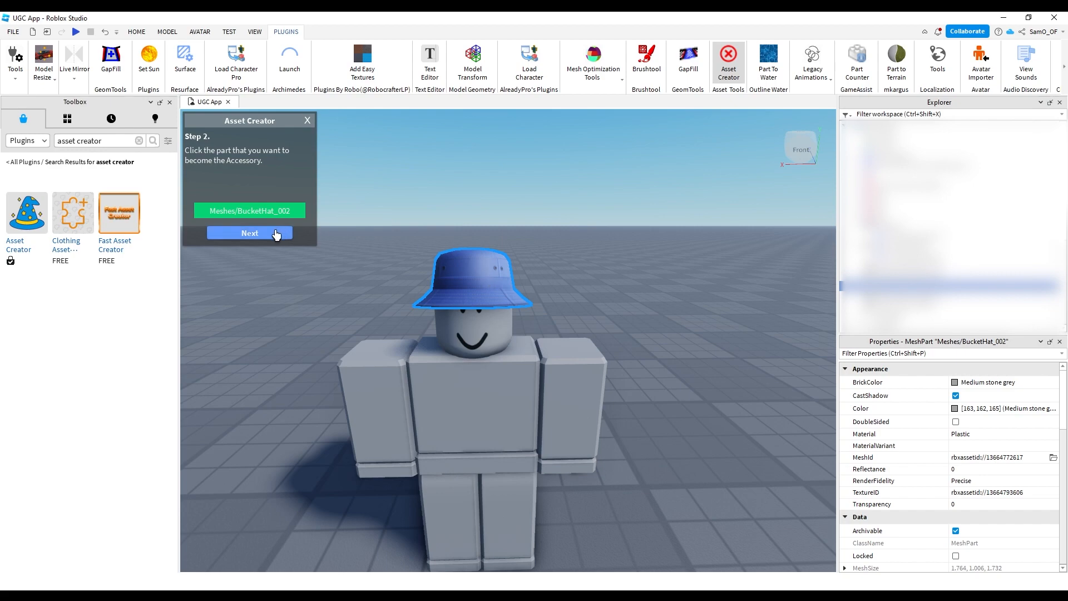
{"action": "left_click", "coordinate": [249, 234]}
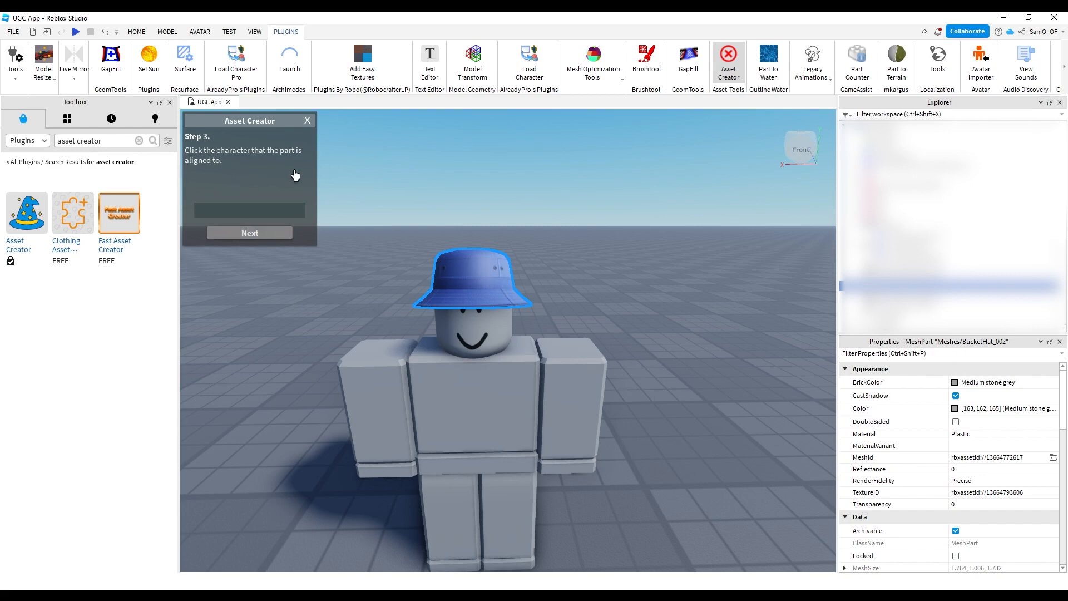
{"action": "mouse_move", "coordinate": [498, 390]}
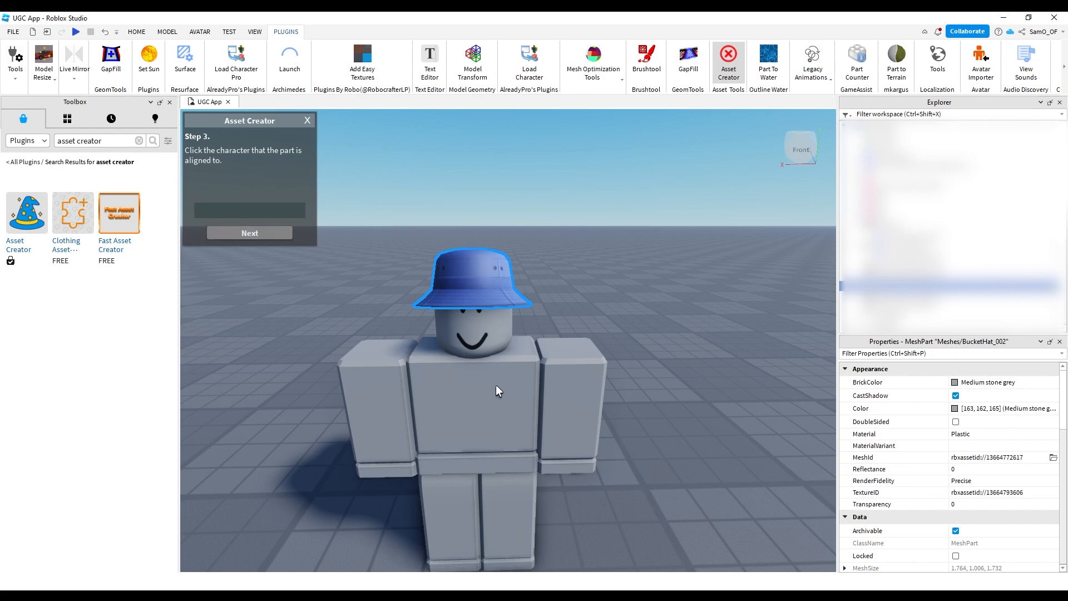
{"action": "mouse_move", "coordinate": [492, 382]}
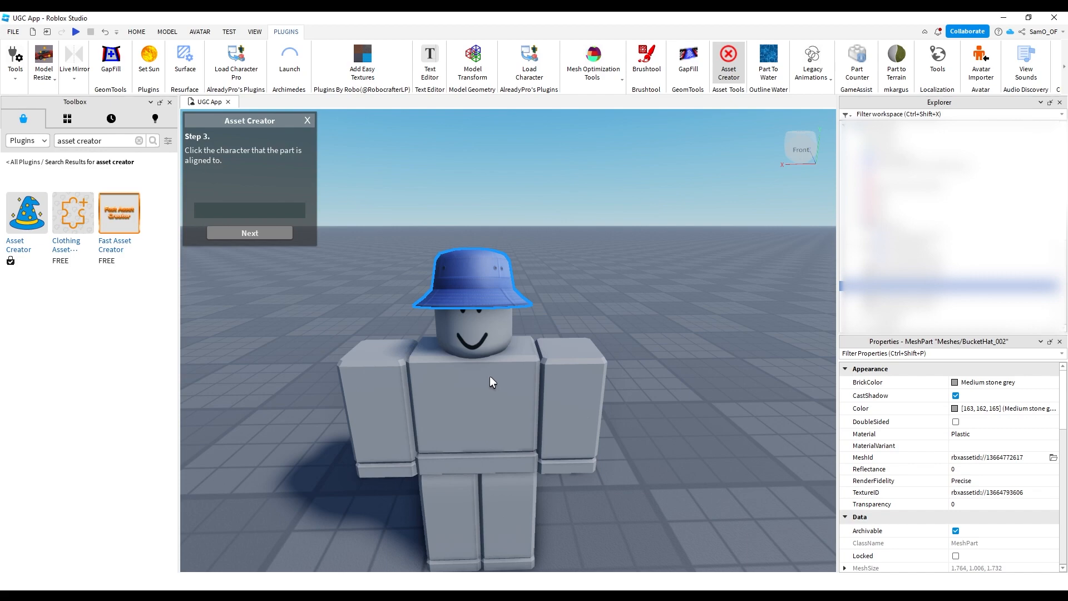
Pick the block rig, choose the Hat attachment, and generate the accessory
{"action": "left_click", "coordinate": [491, 382]}
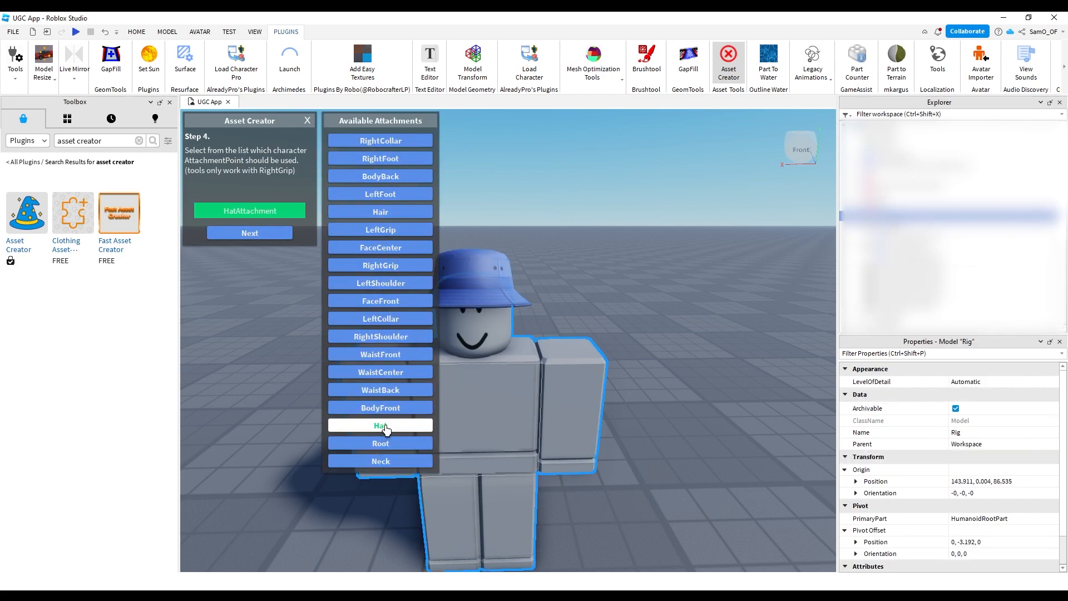
{"action": "left_click", "coordinate": [380, 389]}
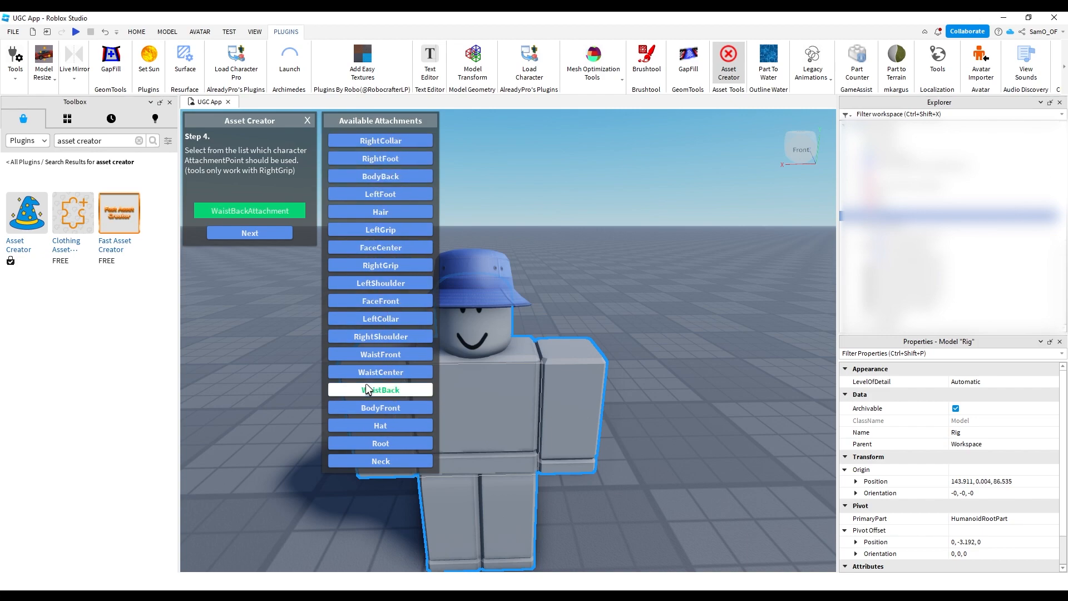
{"action": "left_click", "coordinate": [380, 425]}
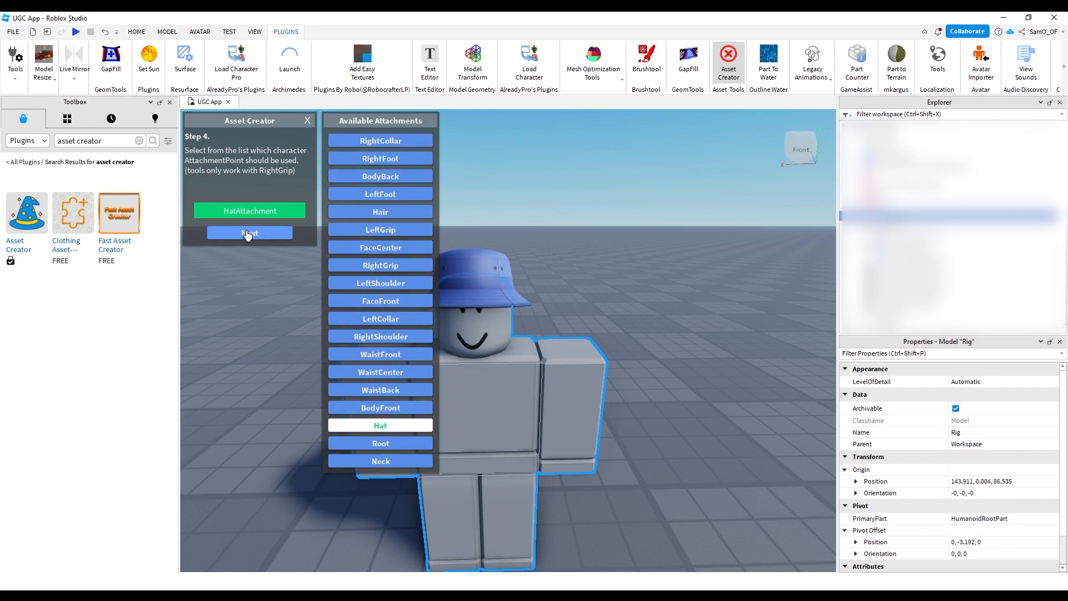
{"action": "left_click", "coordinate": [249, 234]}
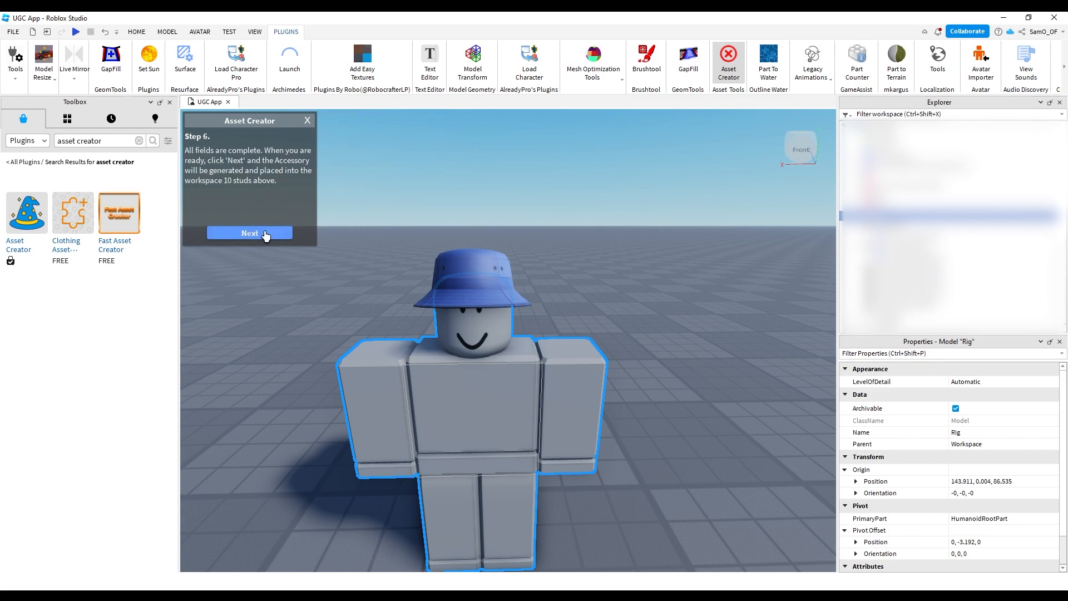
{"action": "left_click", "coordinate": [249, 232]}
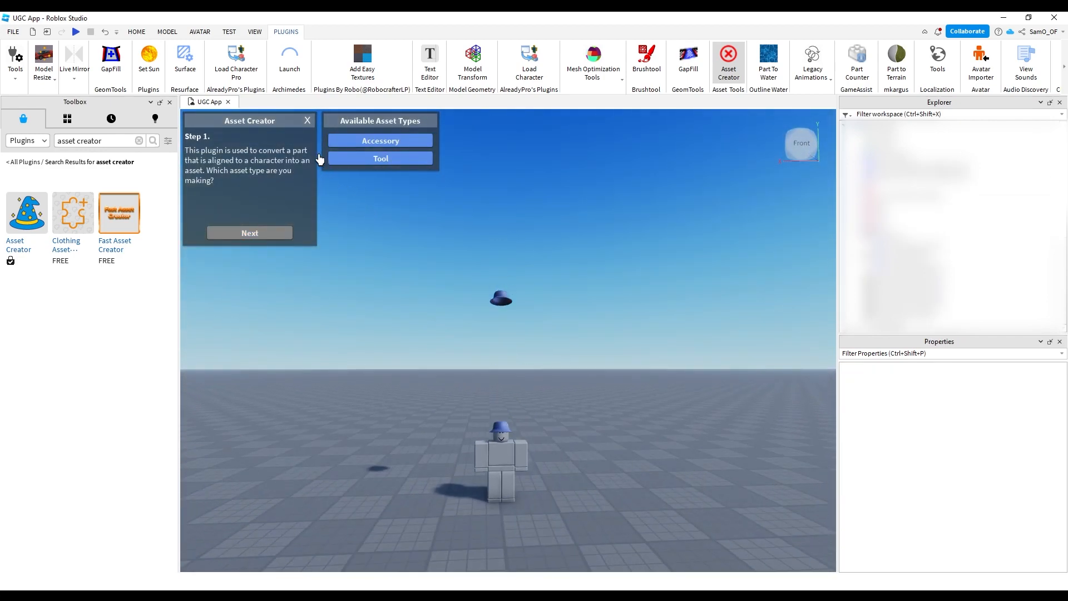